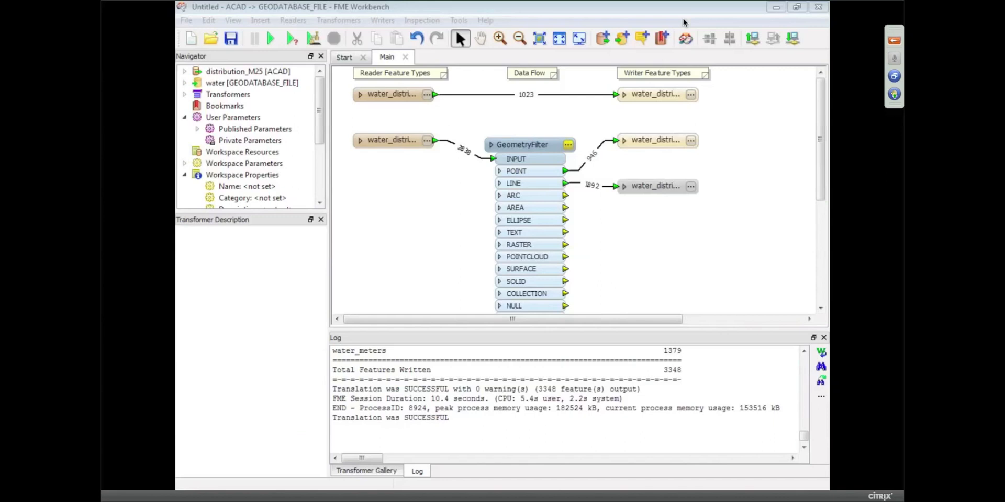
mouse_move(597, 473)
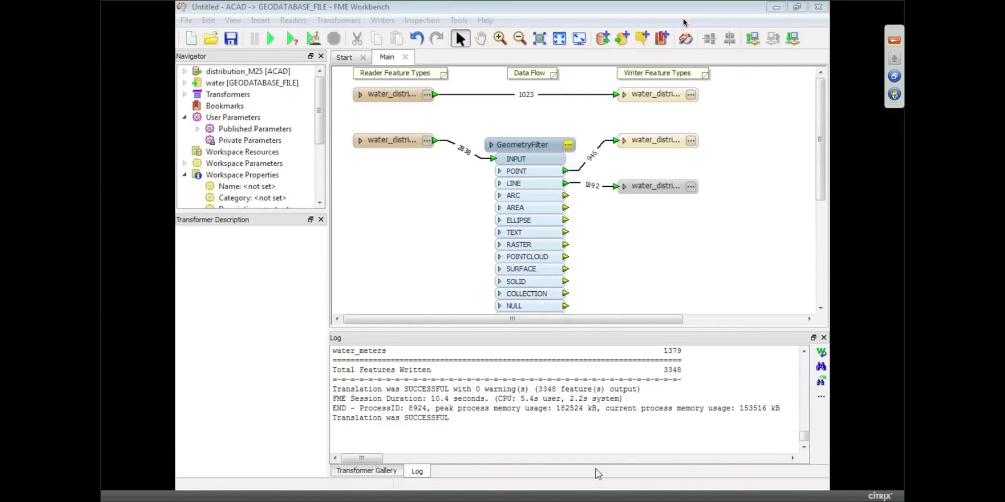
mouse_move(598, 329)
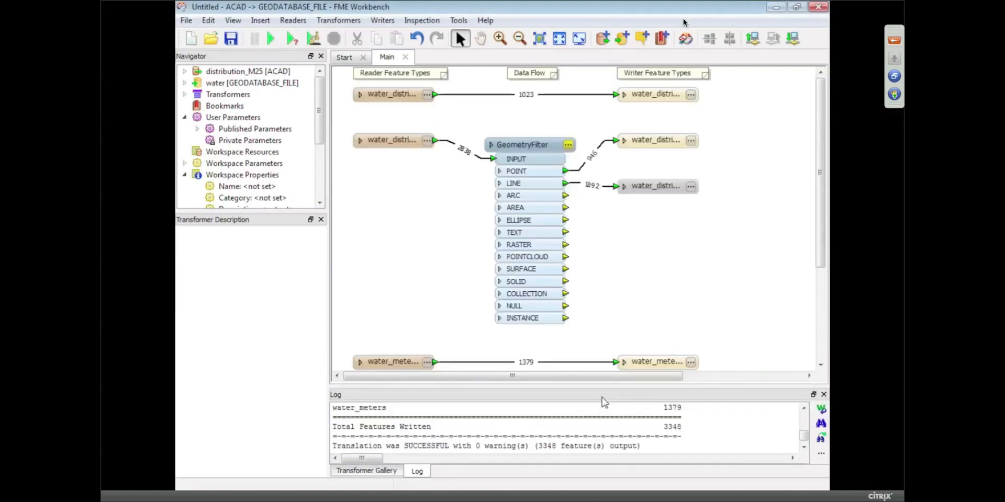
mouse_move(653, 139)
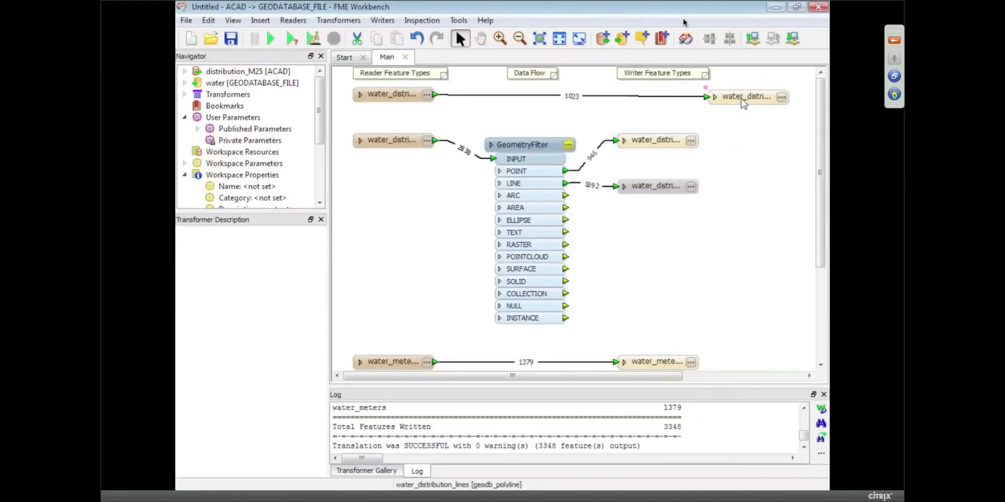
- Rename the writer's YEAR_INSTA attribute to INSTALLATION_DATE
click(761, 94)
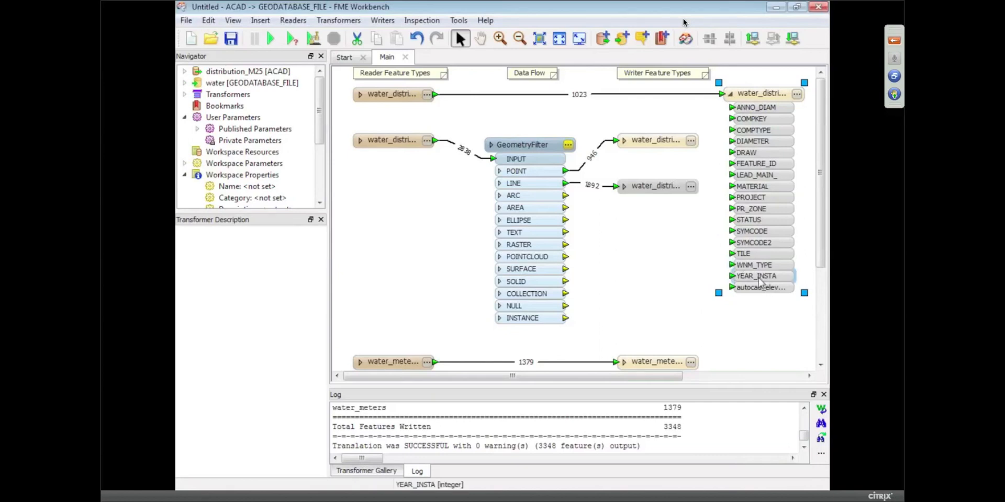
mouse_move(756, 276)
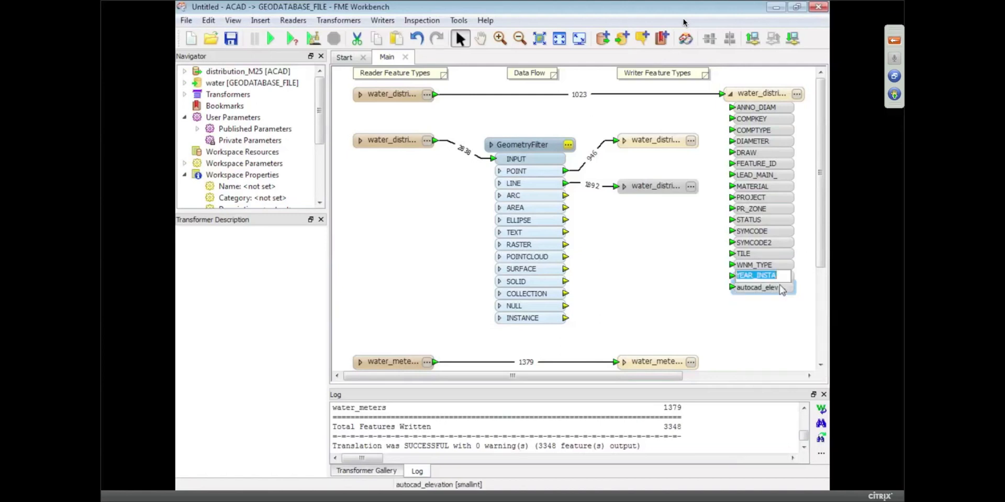
text(INSTALLATION)
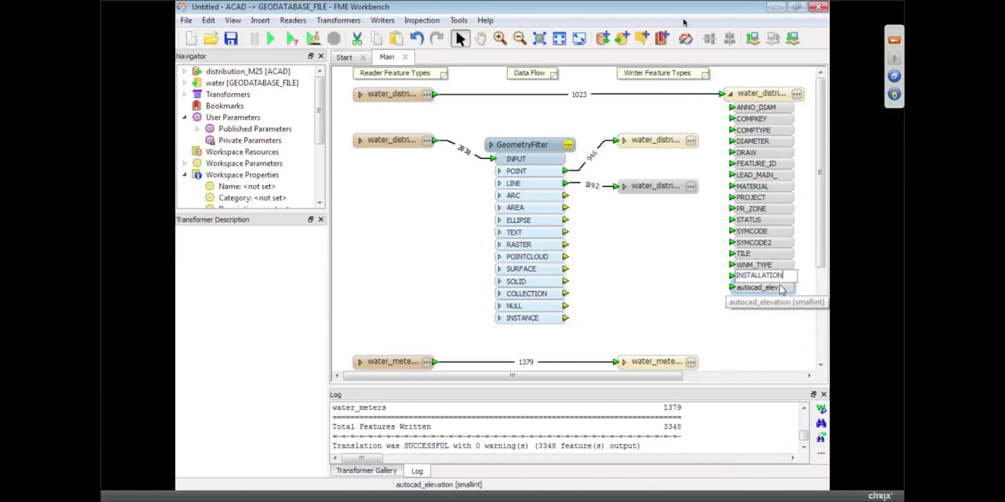
text(_DATE)
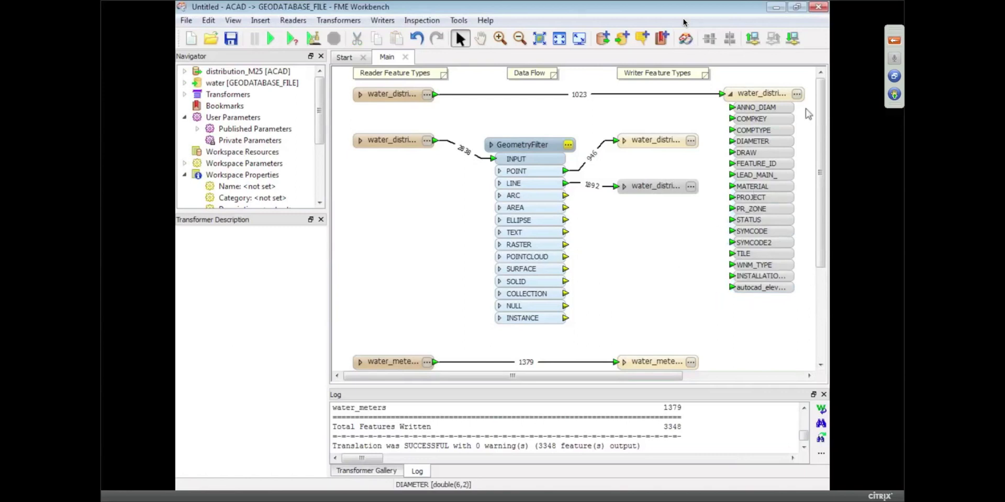
- Review the water_distribution_lines writer's user attributes, including INSTALLATION_DATE and DIAMETER
click(797, 93)
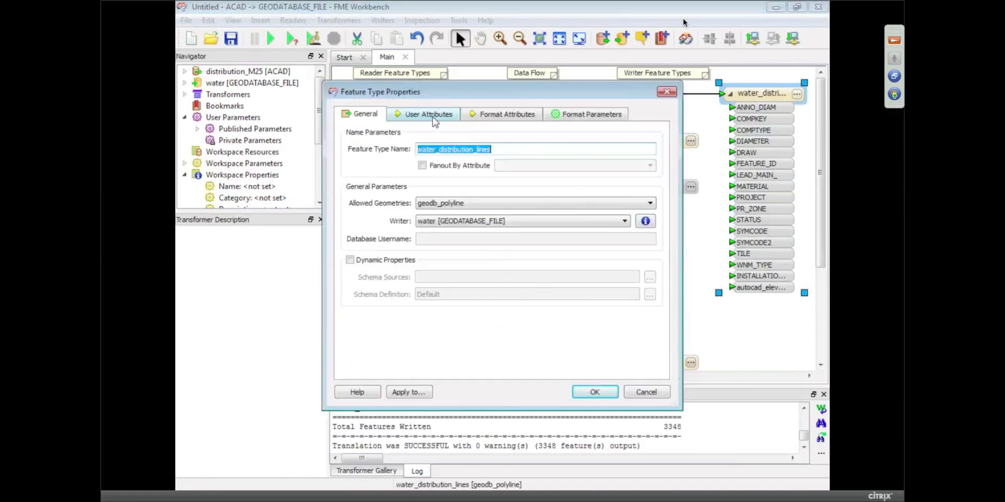
click(427, 114)
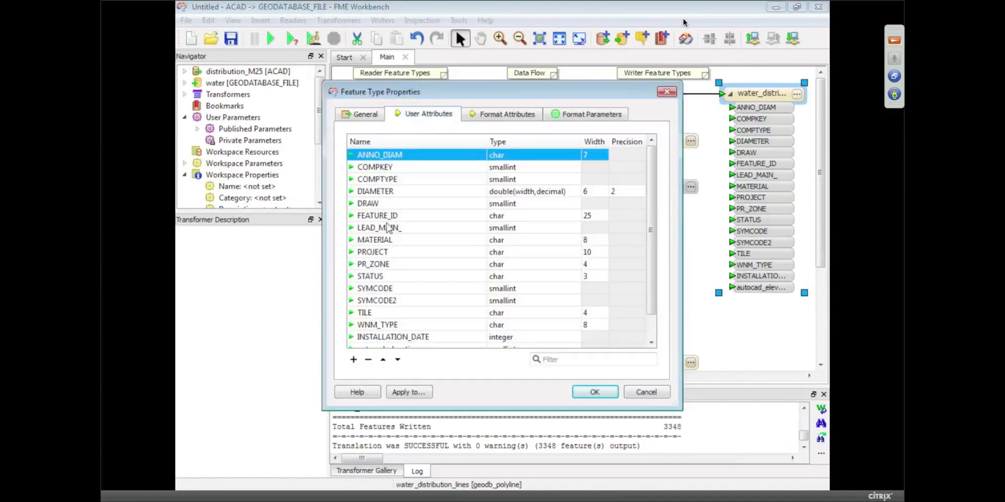
mouse_move(423, 301)
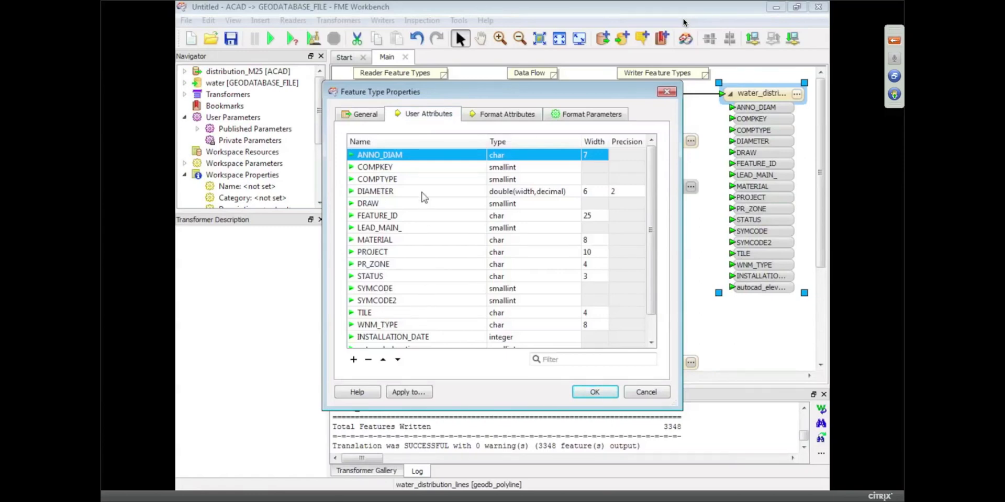
mouse_move(609, 184)
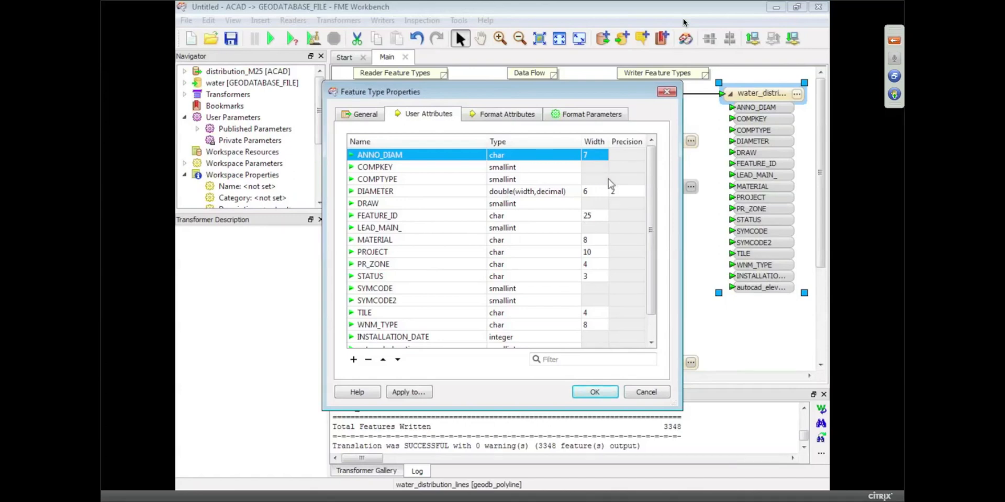
mouse_move(593, 196)
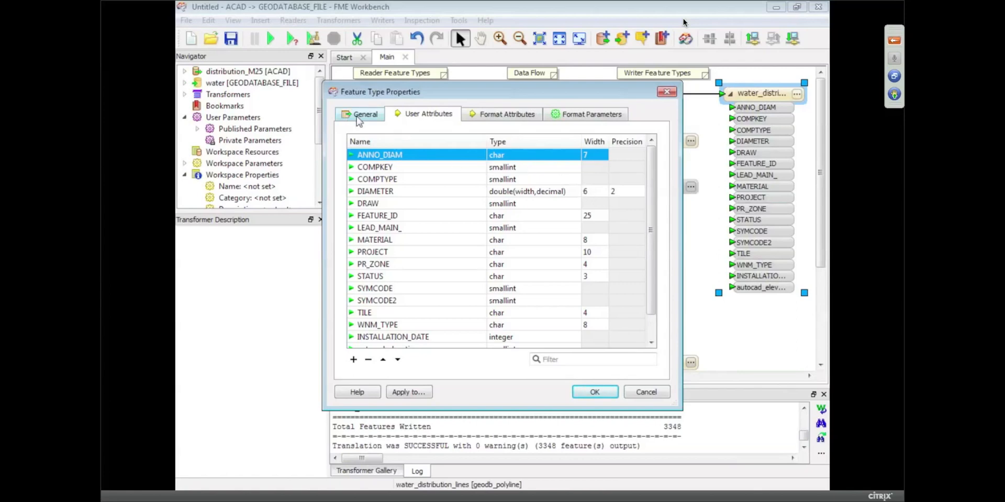
- Enable Fanout By Attribute on DIAMETER so the writer name becomes <DIAMETER>
click(364, 114)
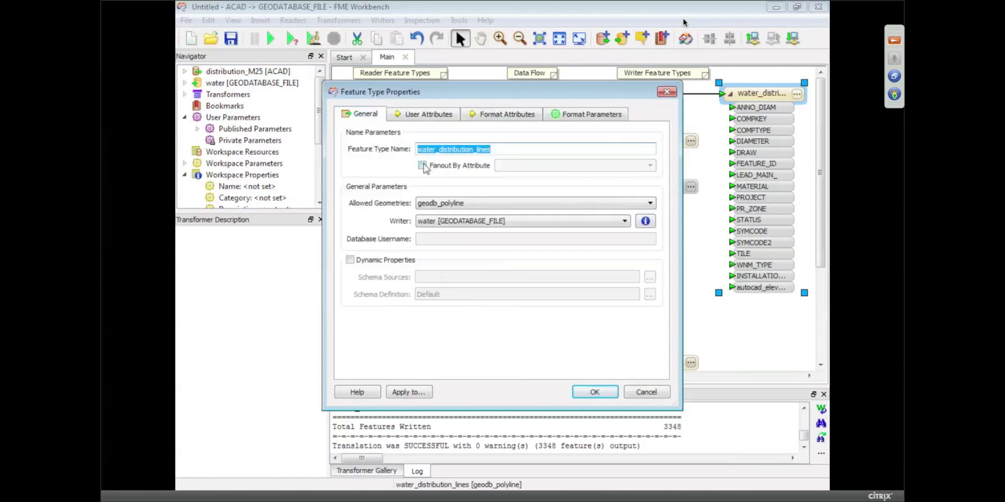
click(422, 165)
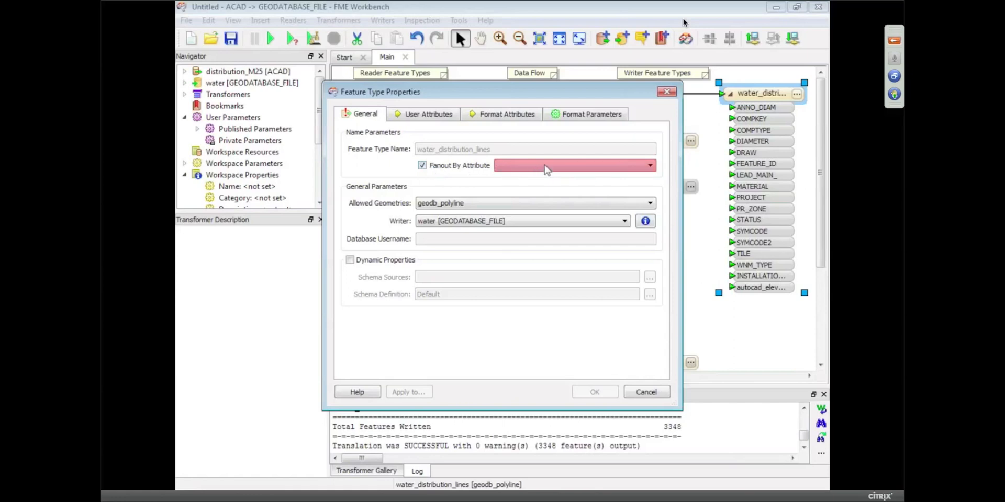
click(648, 165)
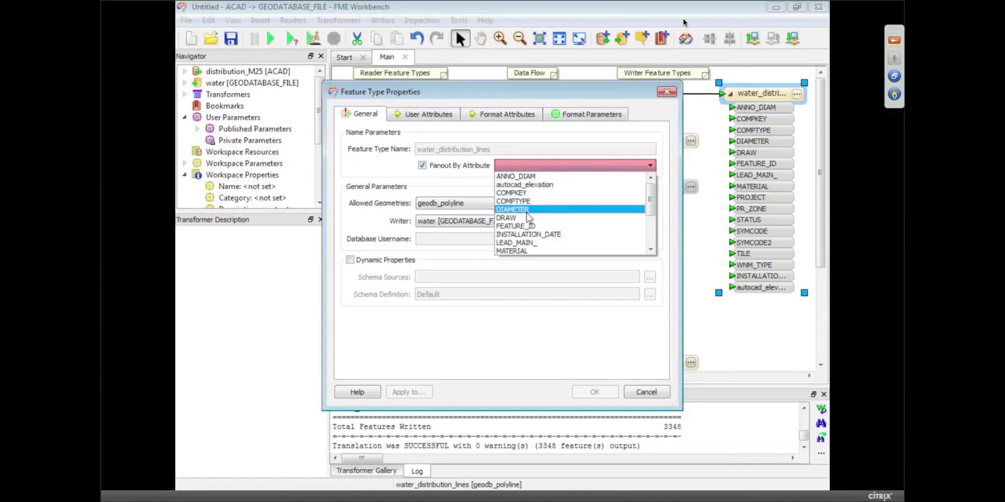
click(512, 209)
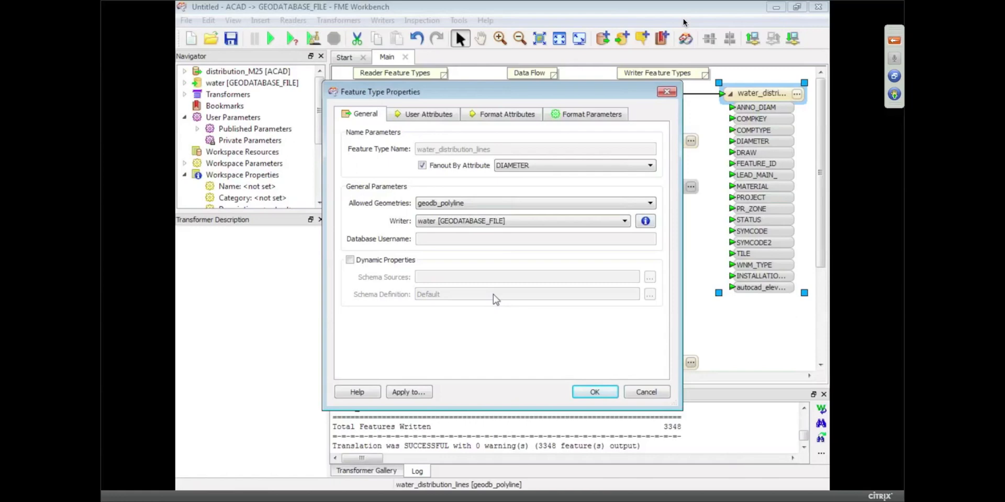
mouse_move(470, 148)
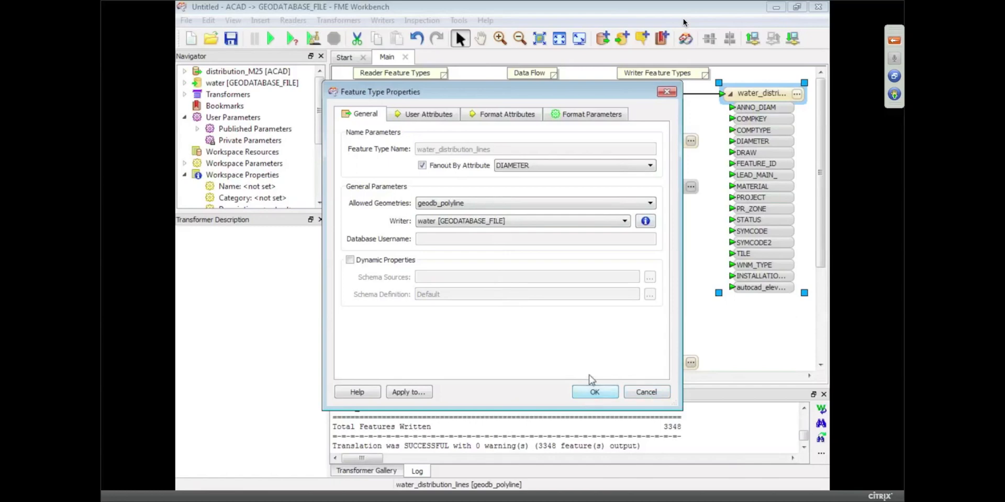
click(650, 166)
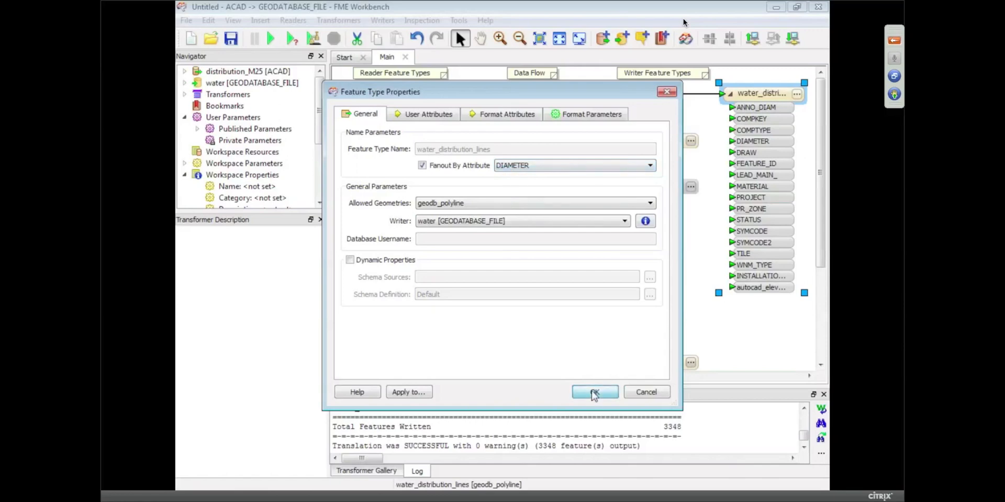
click(594, 392)
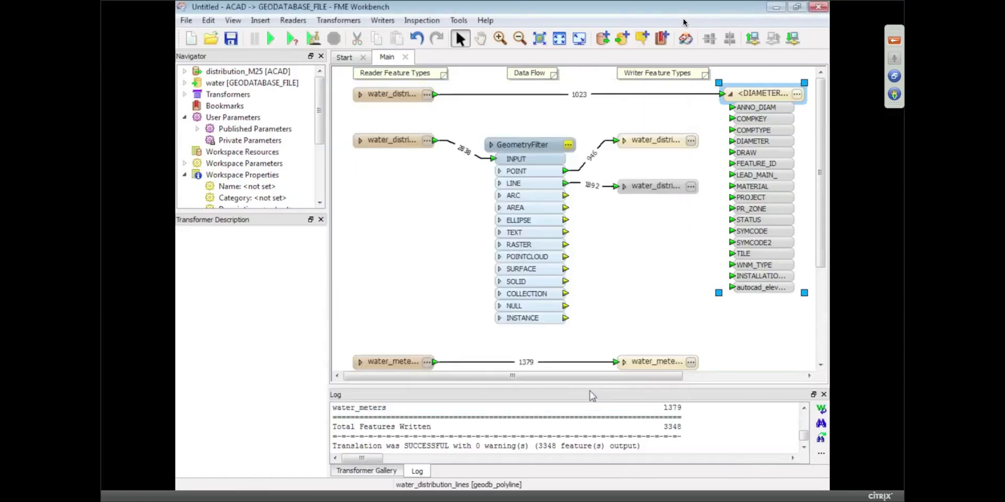
- Set the geodatabase writer's Overwrite Existing Geodatabase parameter to Yes
click(184, 83)
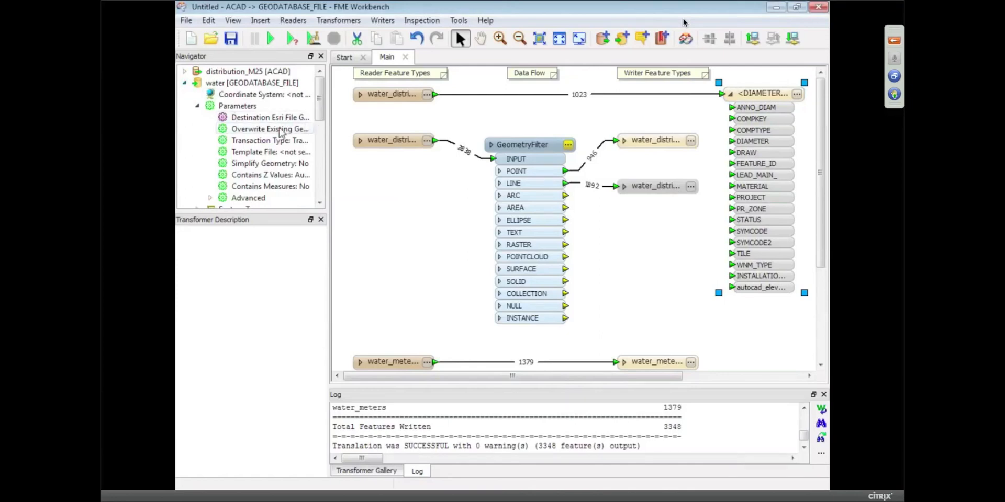
mouse_move(269, 127)
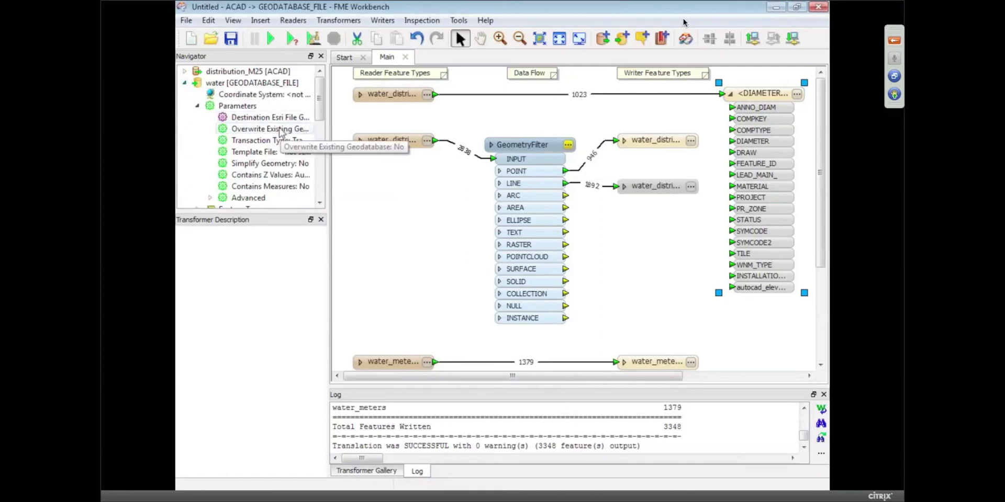
double_click(270, 129)
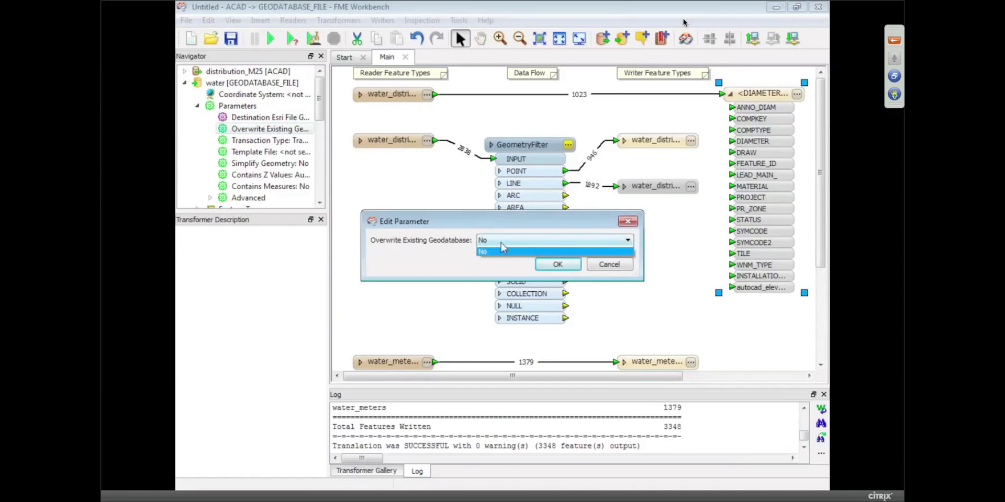
click(486, 249)
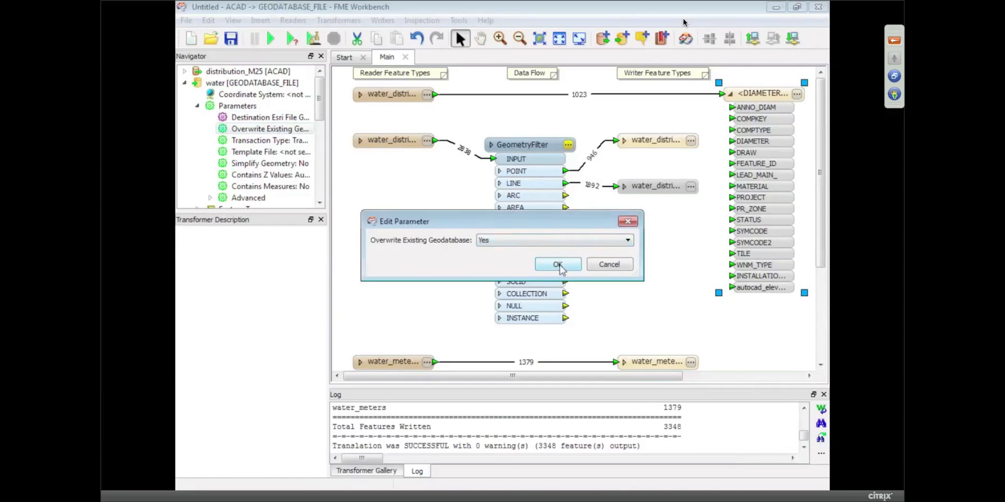
click(557, 264)
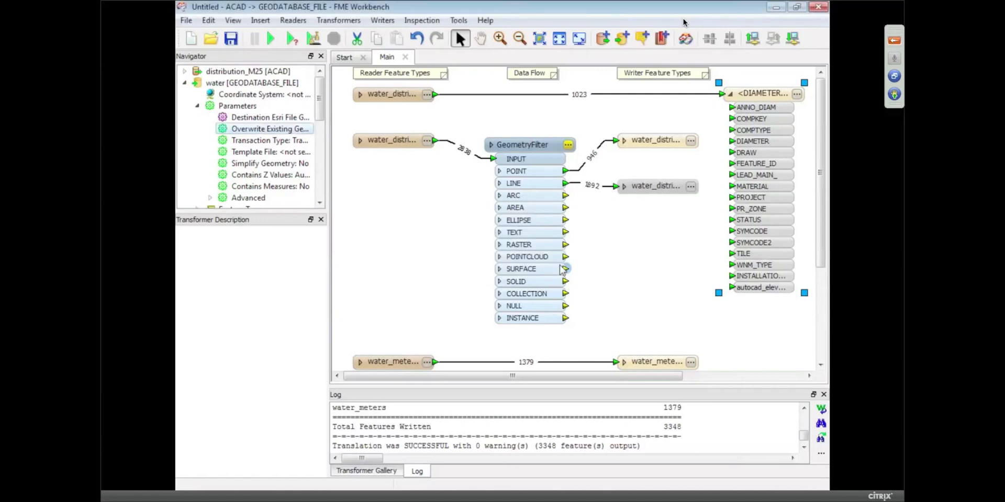
mouse_move(552, 264)
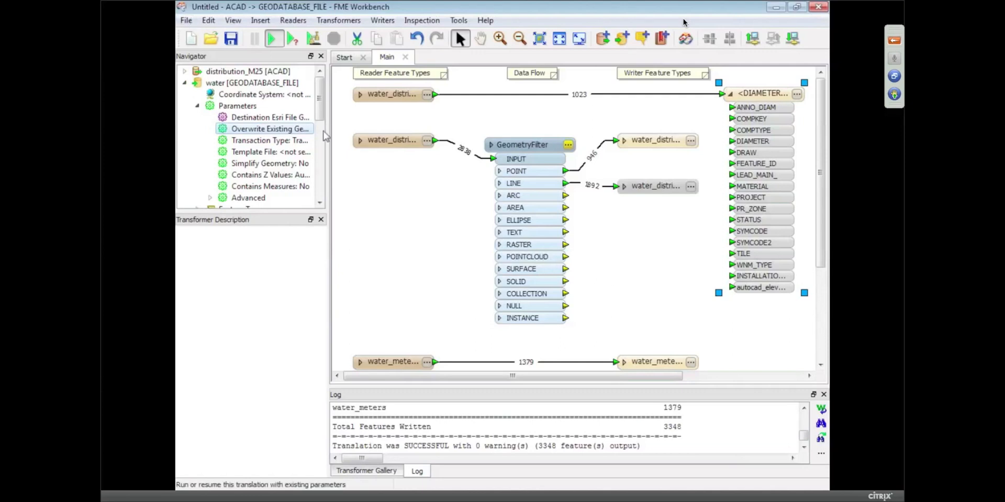
click(273, 39)
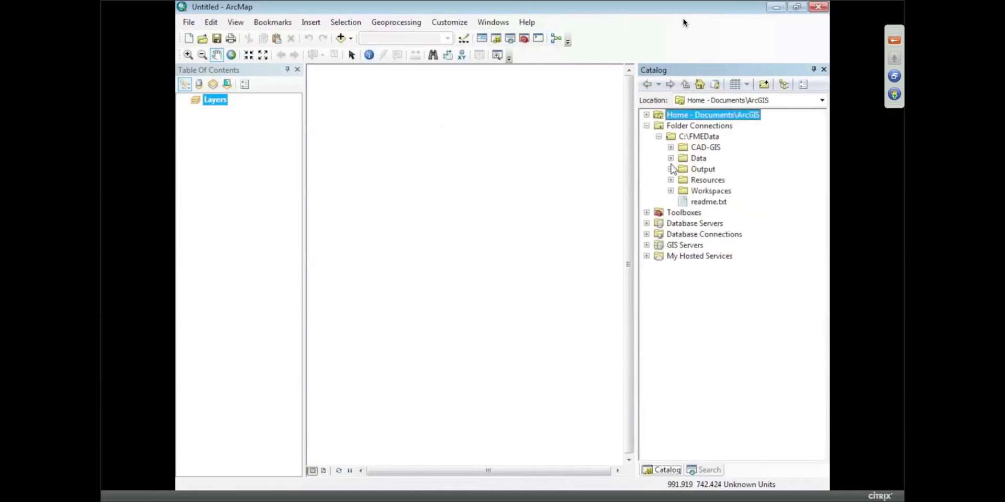
- Expand Output > water.gdb in the Catalog and select the _16 and _8 diameter tables
click(670, 169)
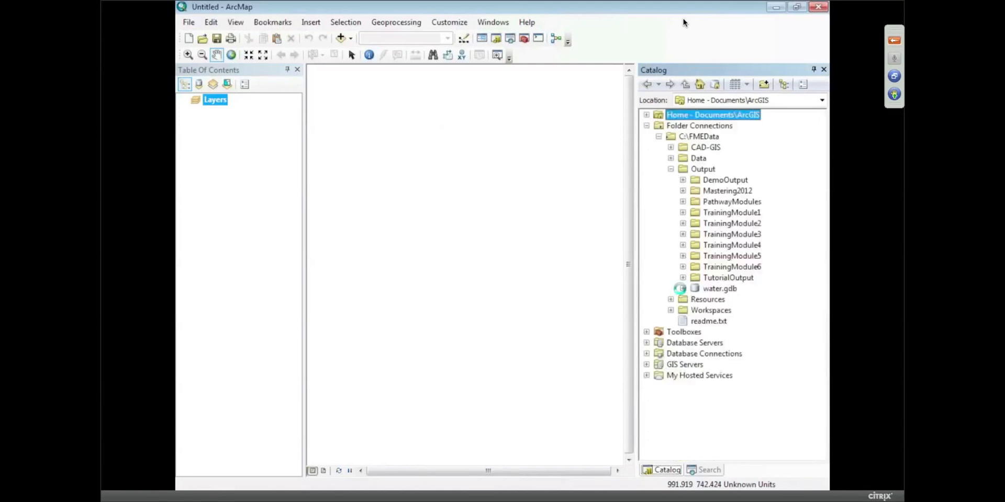
click(682, 289)
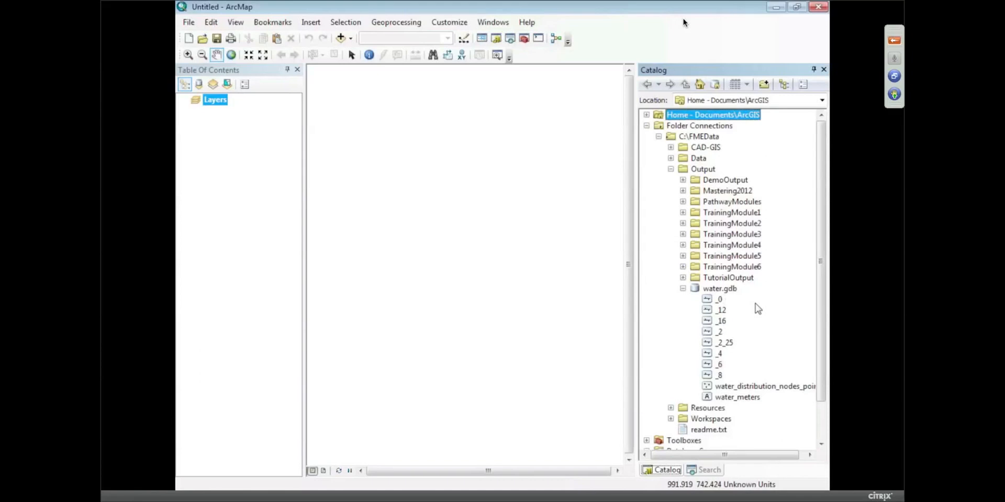
mouse_move(724, 326)
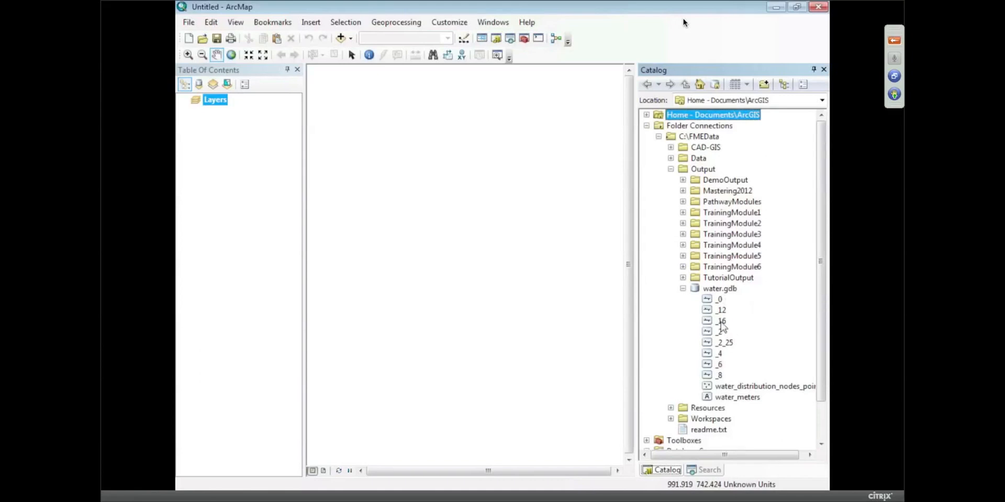
click(721, 320)
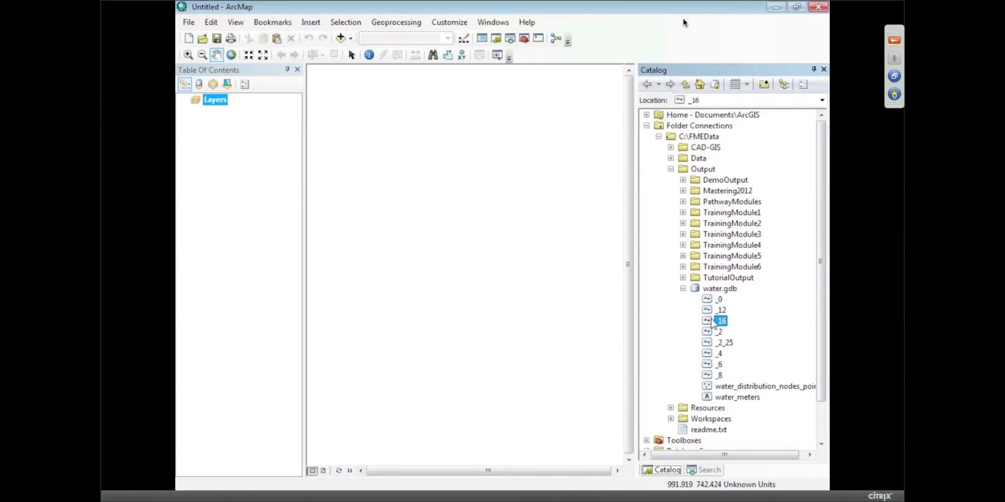
click(719, 375)
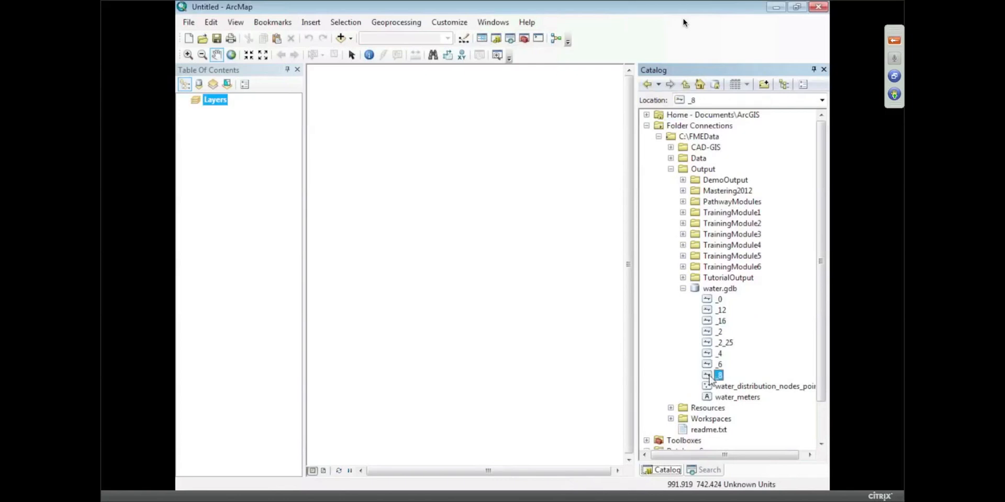
- Add the _8 and _6 layers to the map and identify one 8-inch line showing INSTALLATION_DATE 1986
double_click(719, 375)
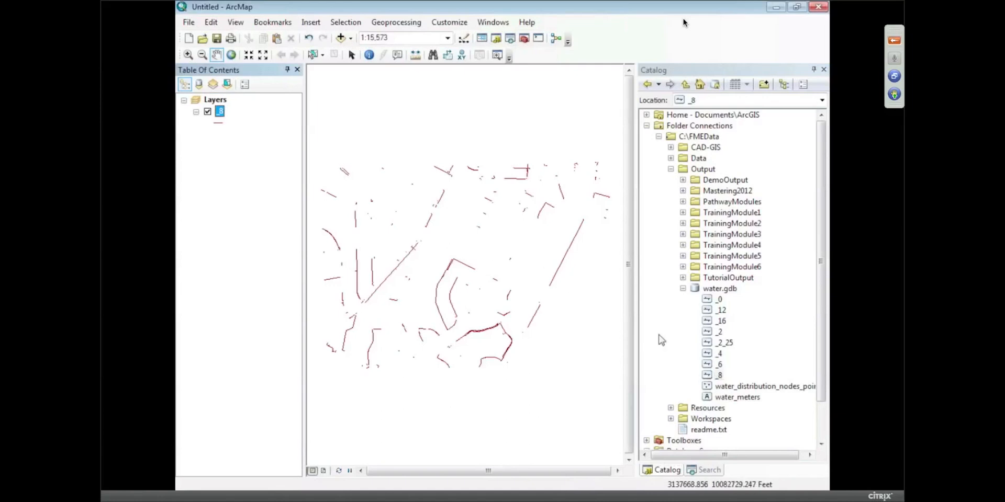
click(719, 364)
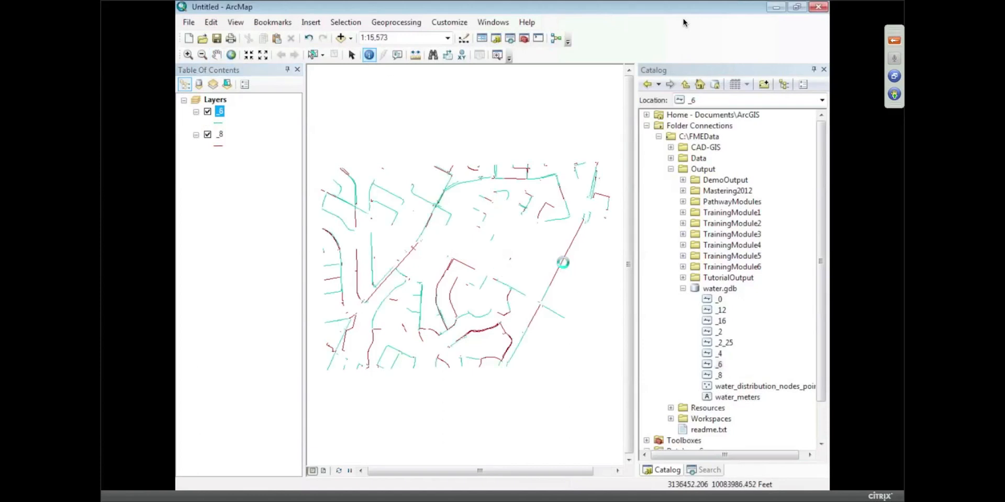
click(562, 262)
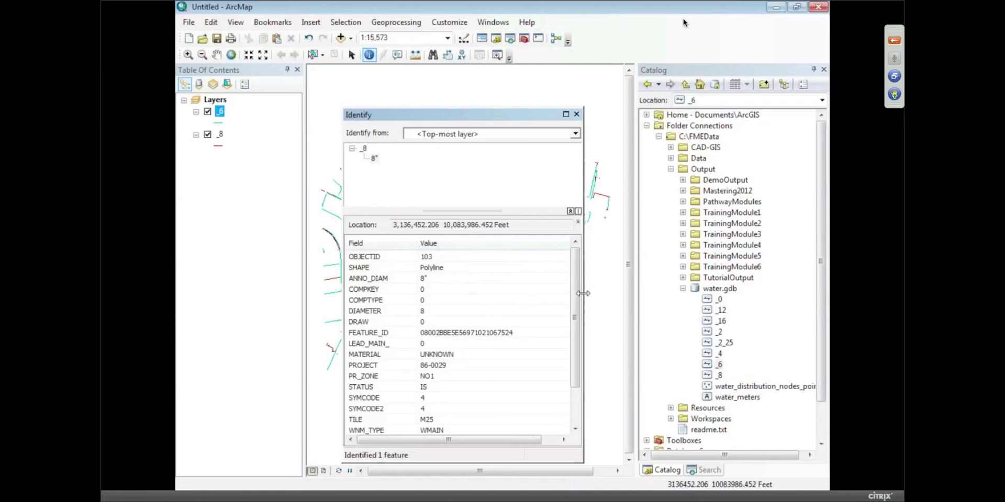
scroll(down, 3)
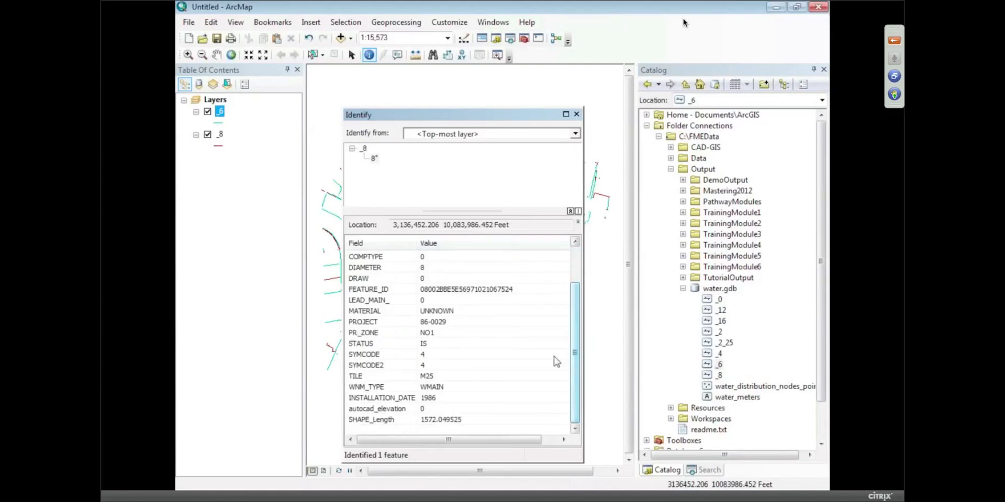